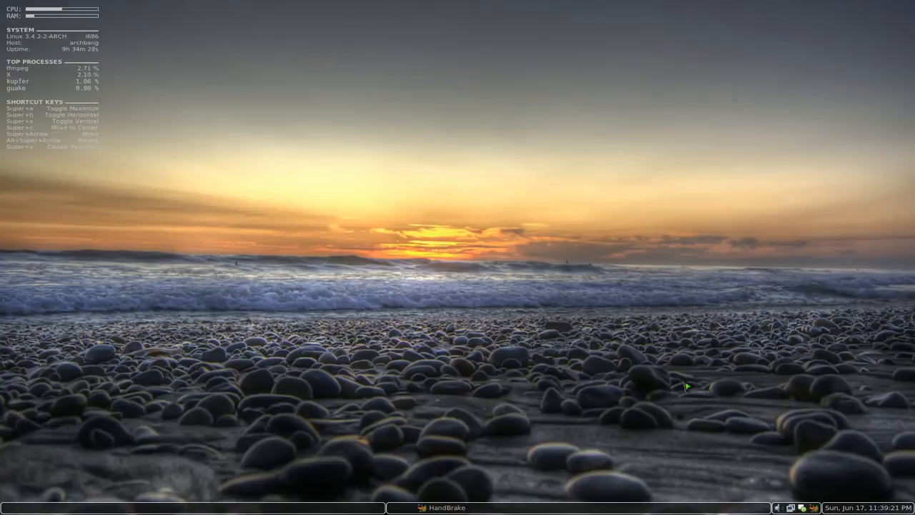
pyautogui.moveTo(663, 311)
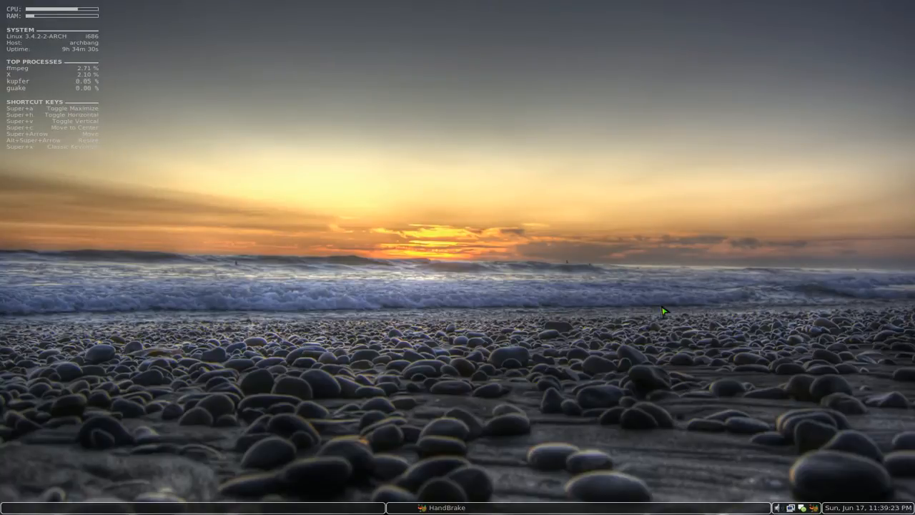
# - Bring HandBrake forward, then open and cancel the source chooser without loading a video
pyautogui.click(441, 508)
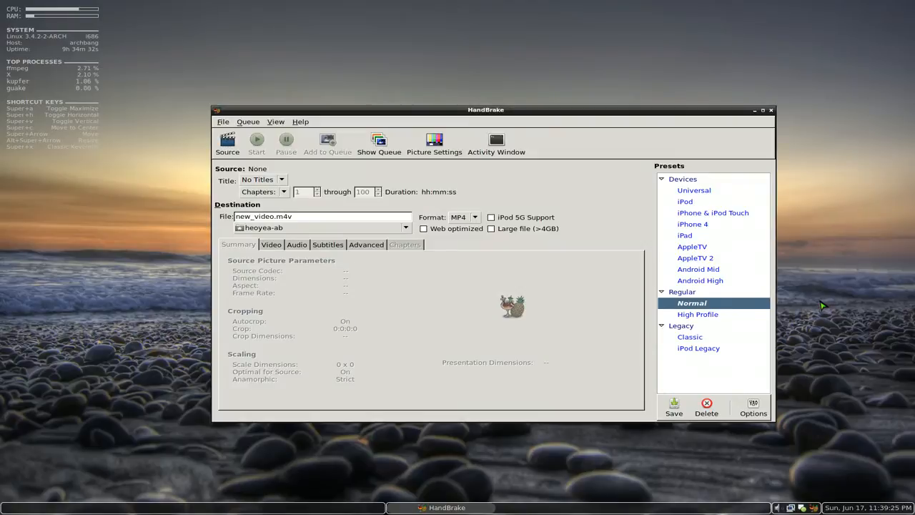
pyautogui.moveTo(611, 271)
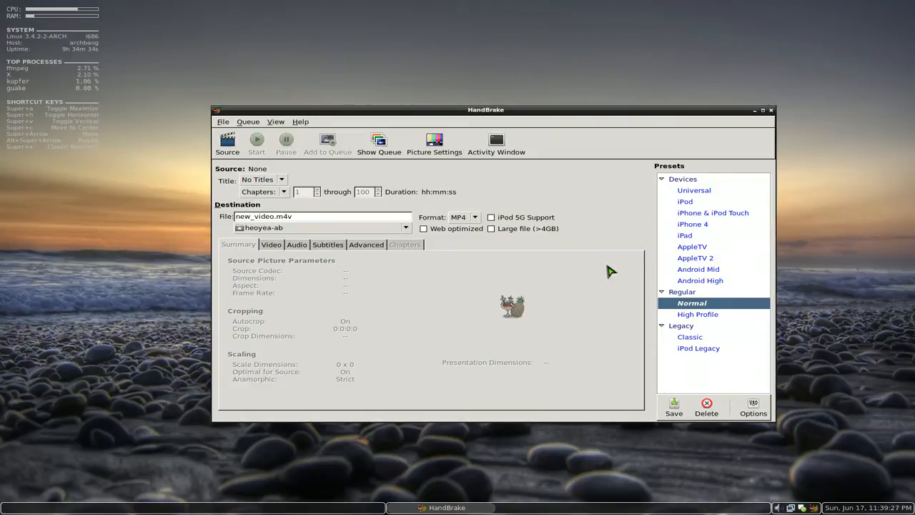
pyautogui.moveTo(546, 204)
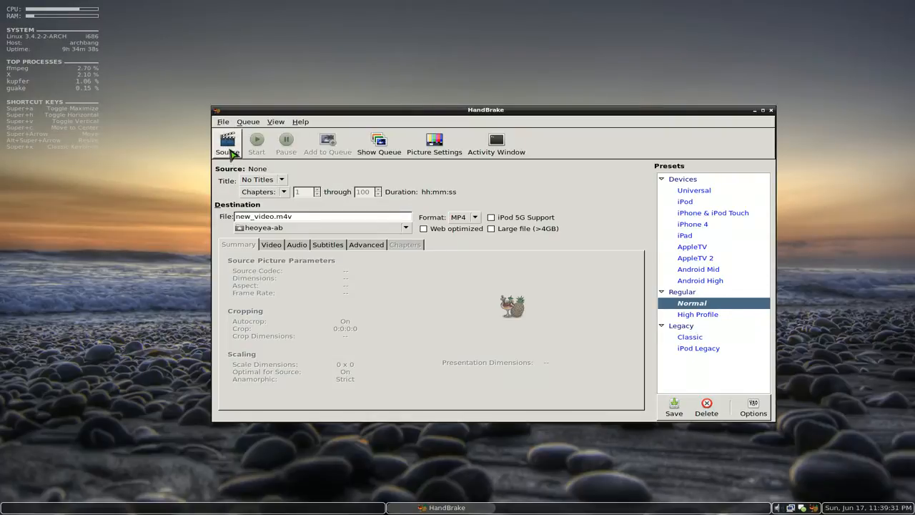
pyautogui.click(228, 142)
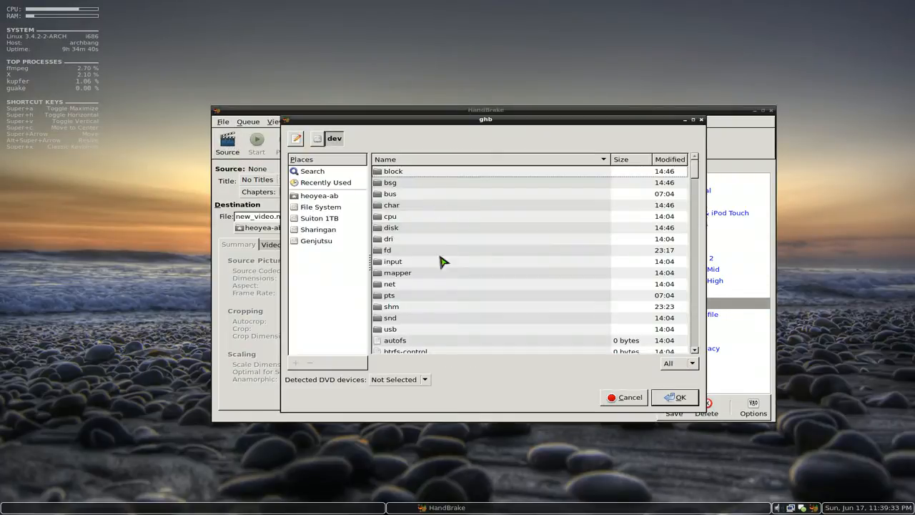
pyautogui.moveTo(578, 341)
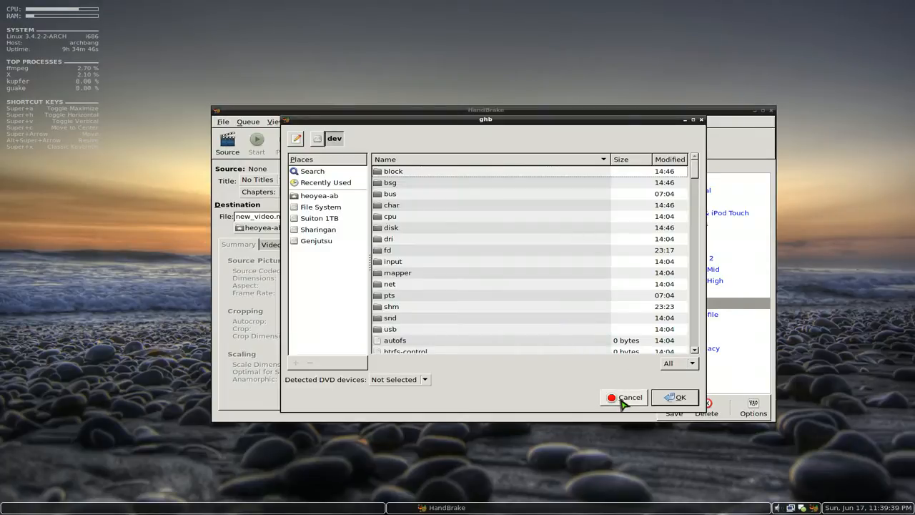
pyautogui.click(624, 396)
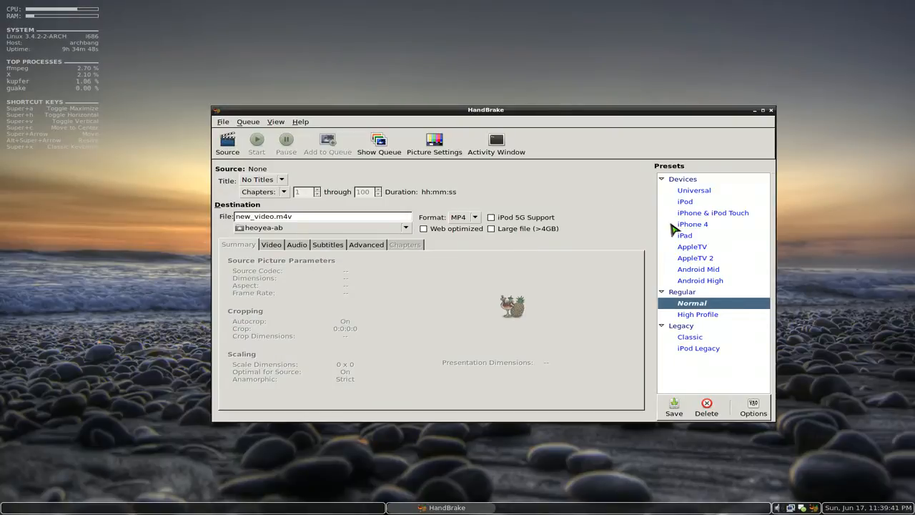
pyautogui.moveTo(684, 234)
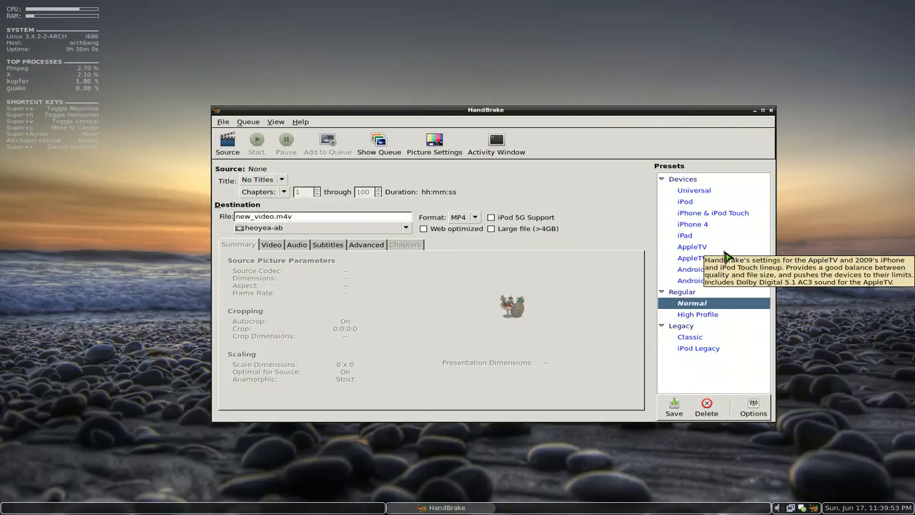
pyautogui.moveTo(697, 227)
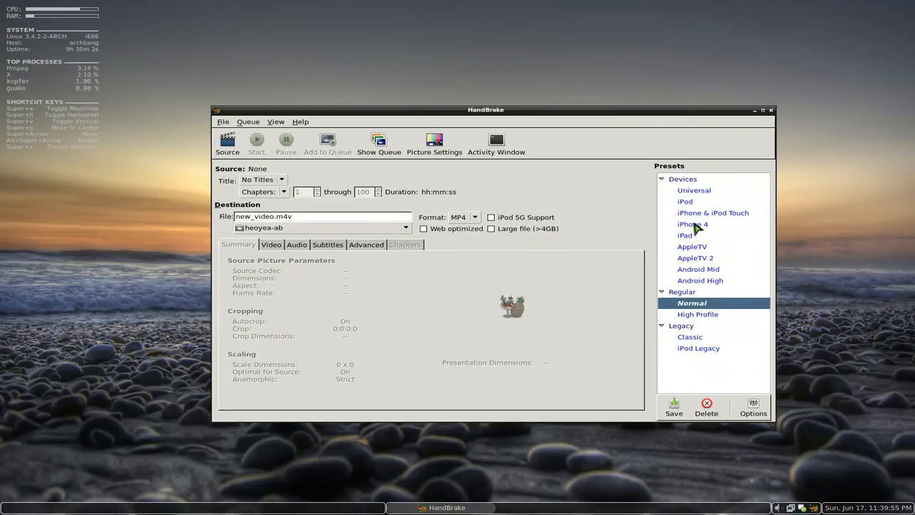
pyautogui.moveTo(686, 236)
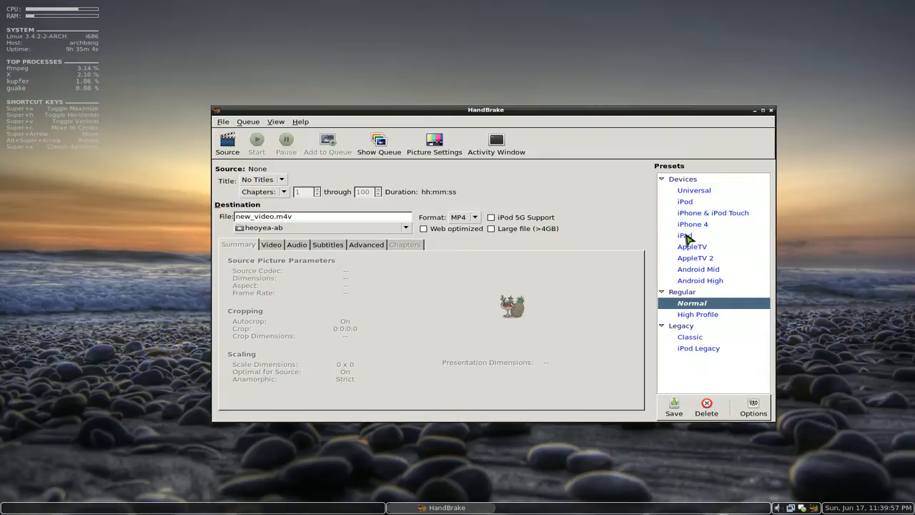
# - Try the iPod preset, then apply Android Mid for 480-pixel-wide output
pyautogui.click(685, 200)
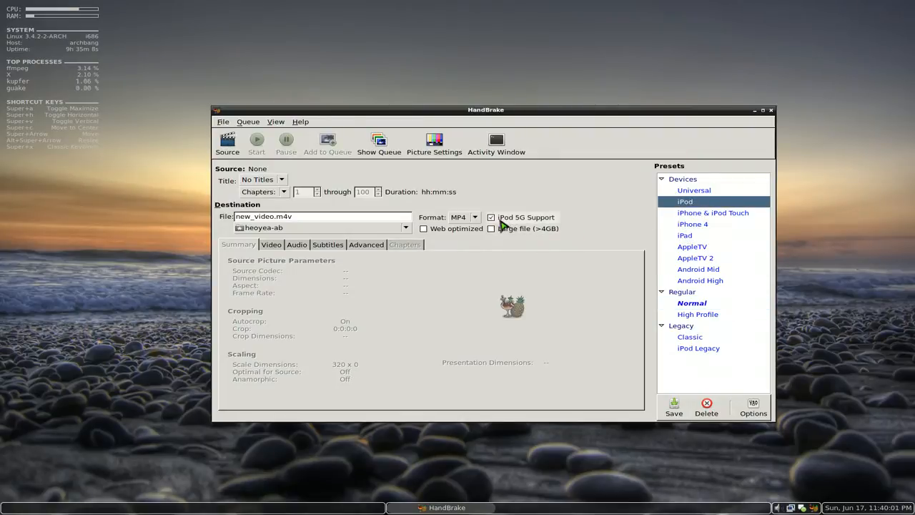
pyautogui.moveTo(508, 224)
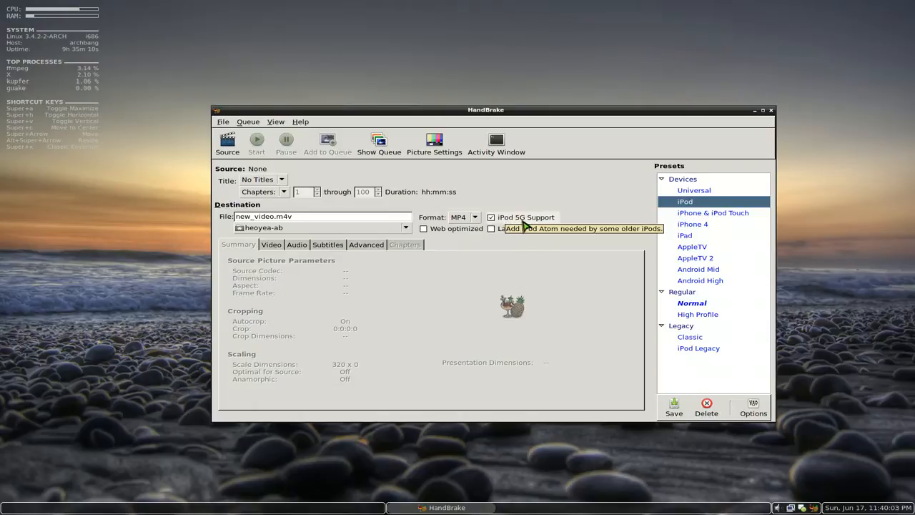
pyautogui.moveTo(743, 250)
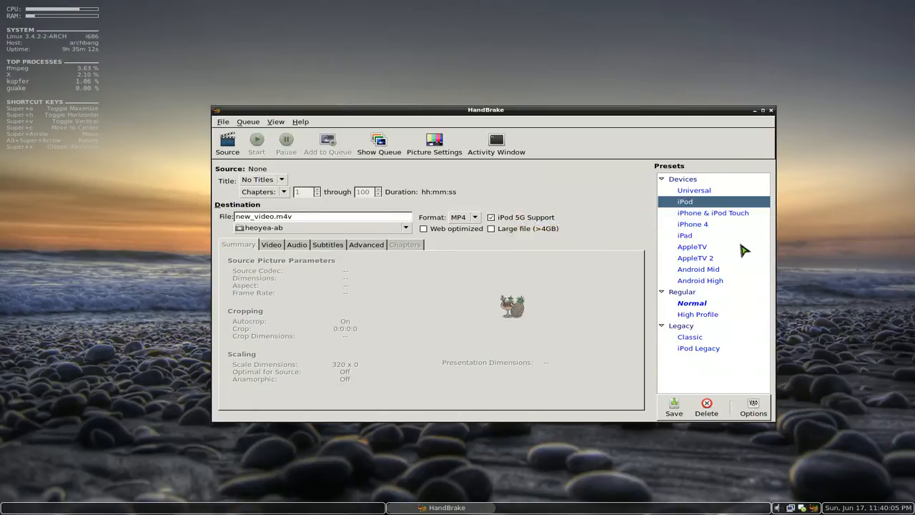
pyautogui.click(699, 269)
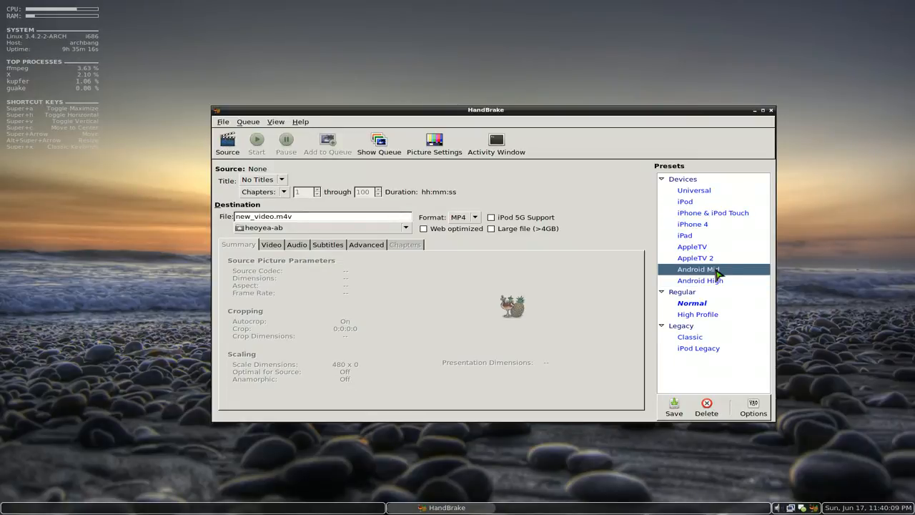
pyautogui.moveTo(721, 259)
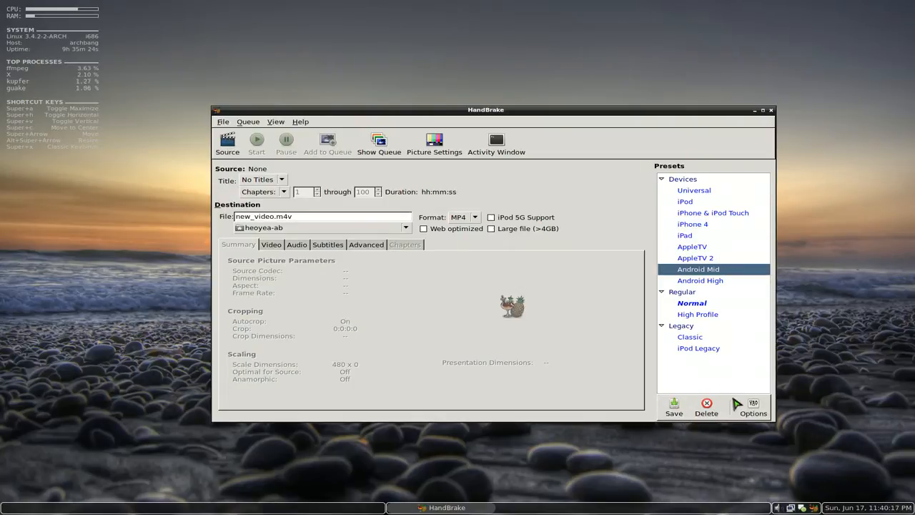
pyautogui.moveTo(610, 203)
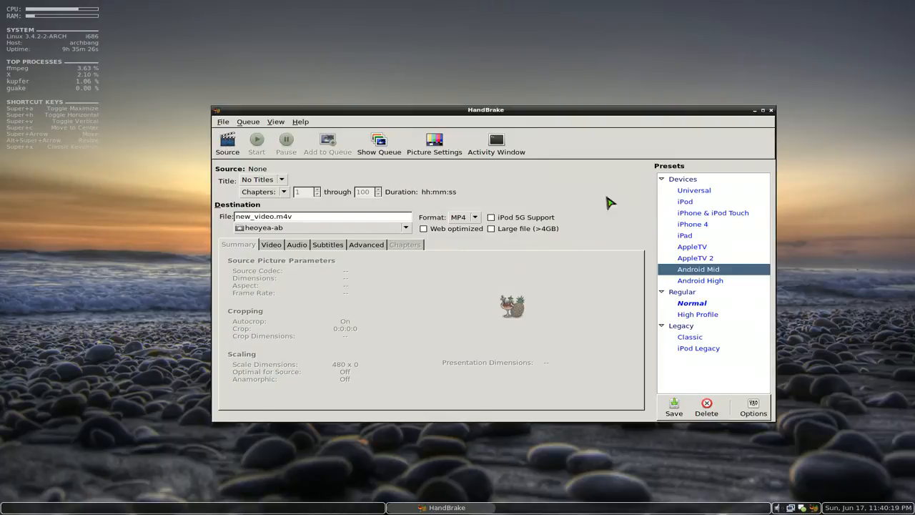
pyautogui.moveTo(701, 242)
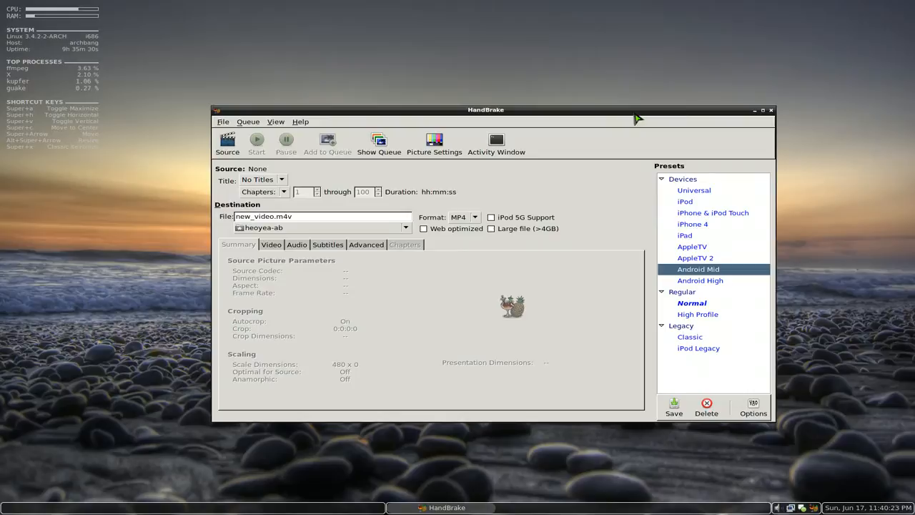
pyautogui.moveTo(618, 184)
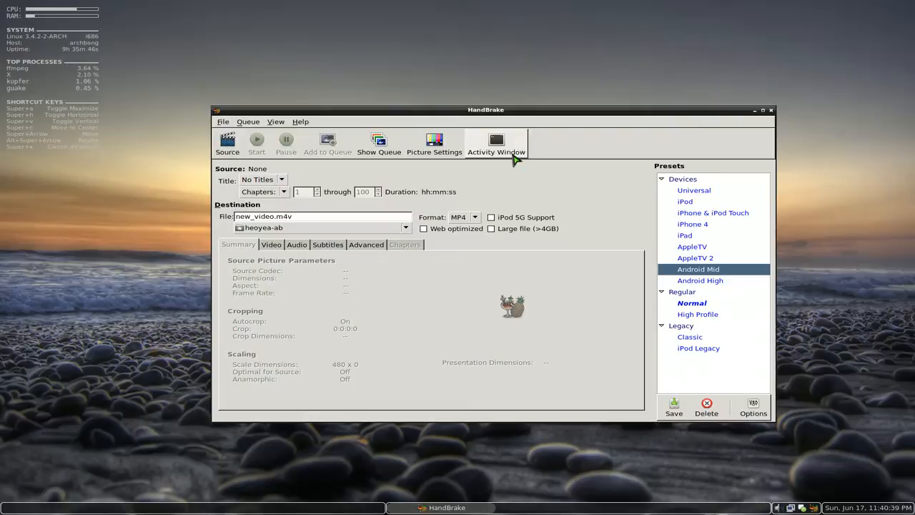
pyautogui.moveTo(696, 176)
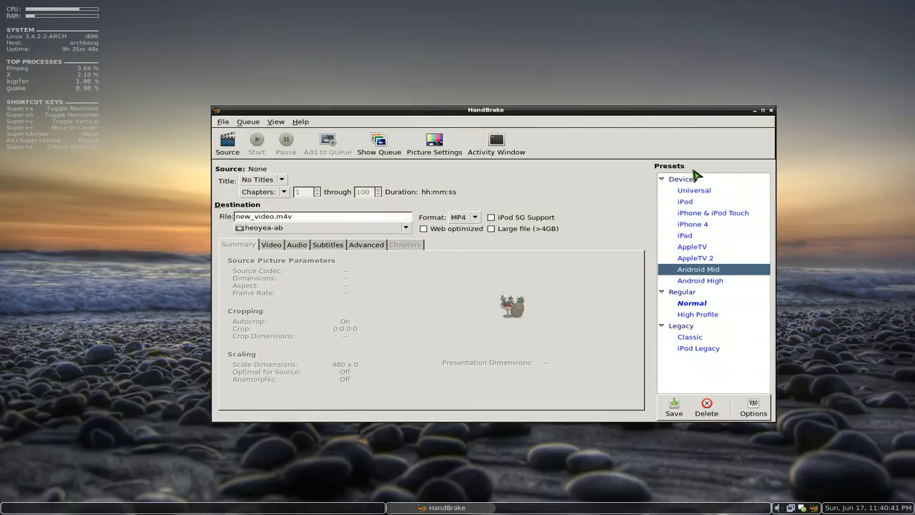
pyautogui.moveTo(686, 329)
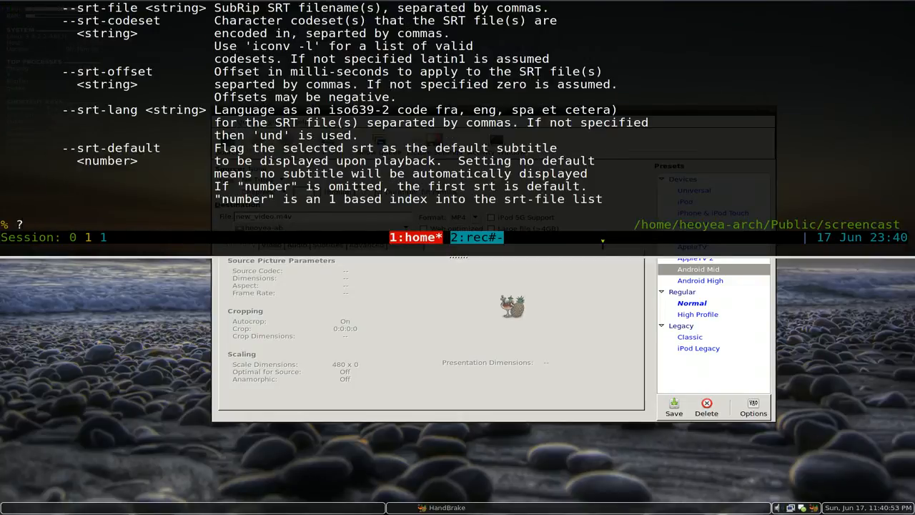
# - Run the help command, start typing a HandBrakeCLI command, and scroll the help output
pyautogui.press('Return')
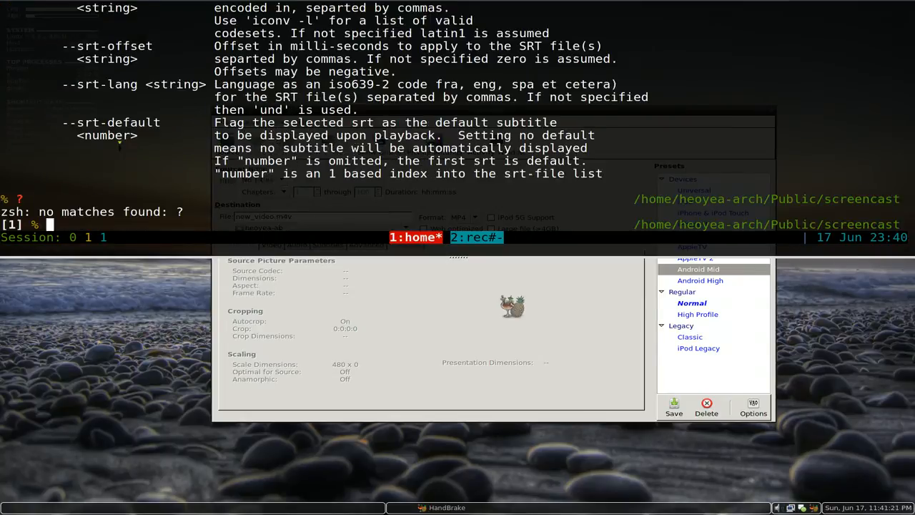
pyautogui.write('han')
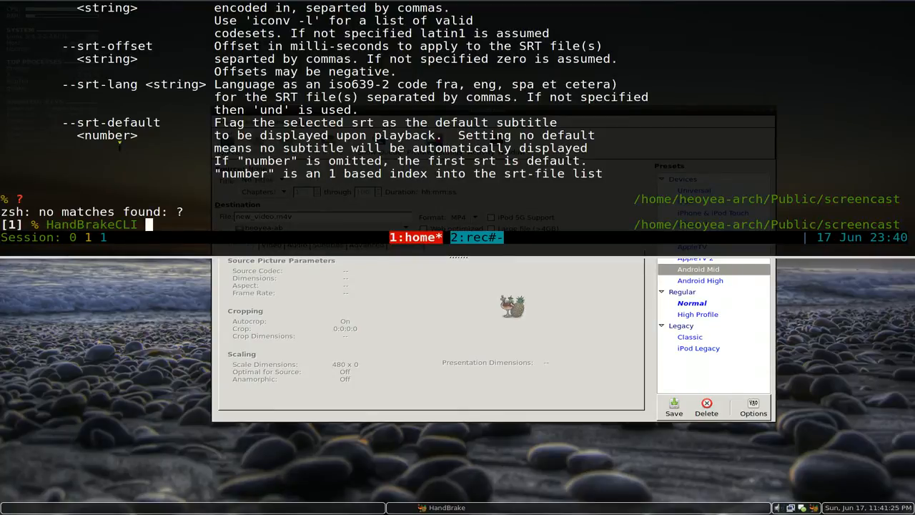
pyautogui.write('-')
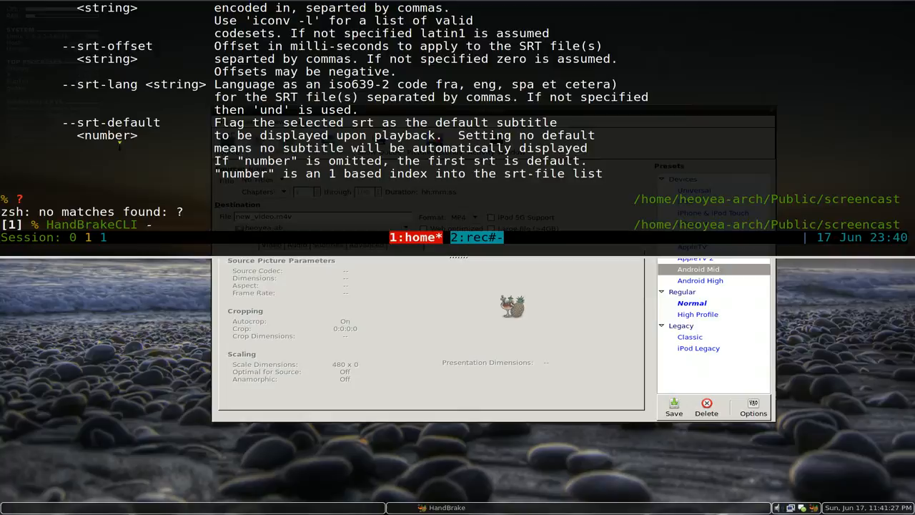
pyautogui.scroll(-3)
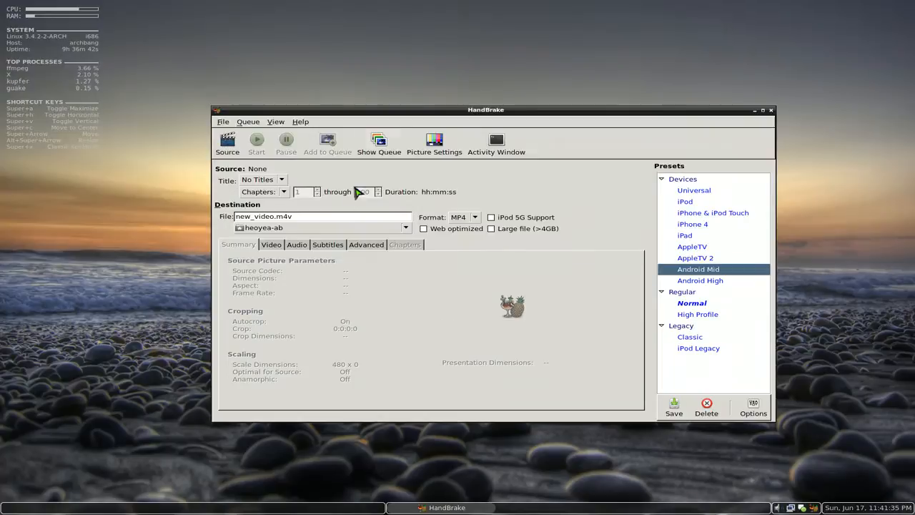
# - Apply the Universal preset, giving 720-wide loose anamorphic scaling
pyautogui.click(692, 223)
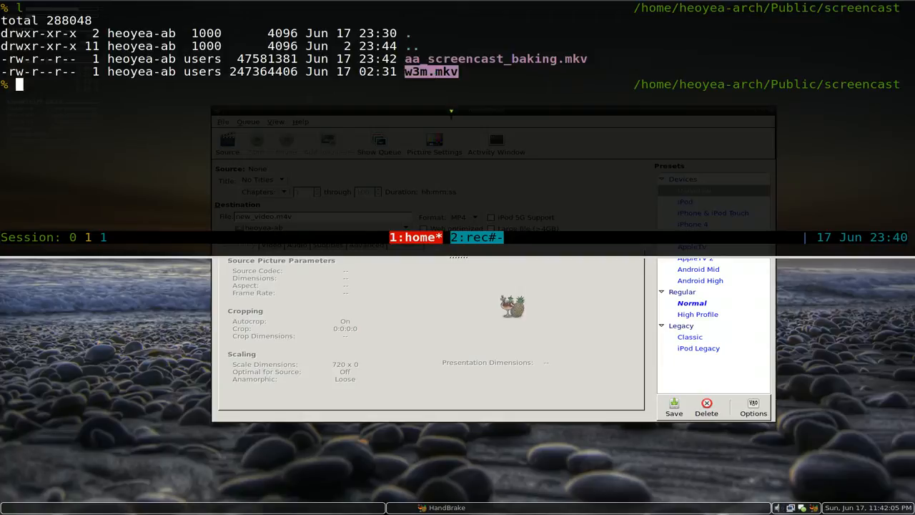
# - Start a HandBrakeCLI command with input w3m.mkv and the -o output flag
pyautogui.write('ha')
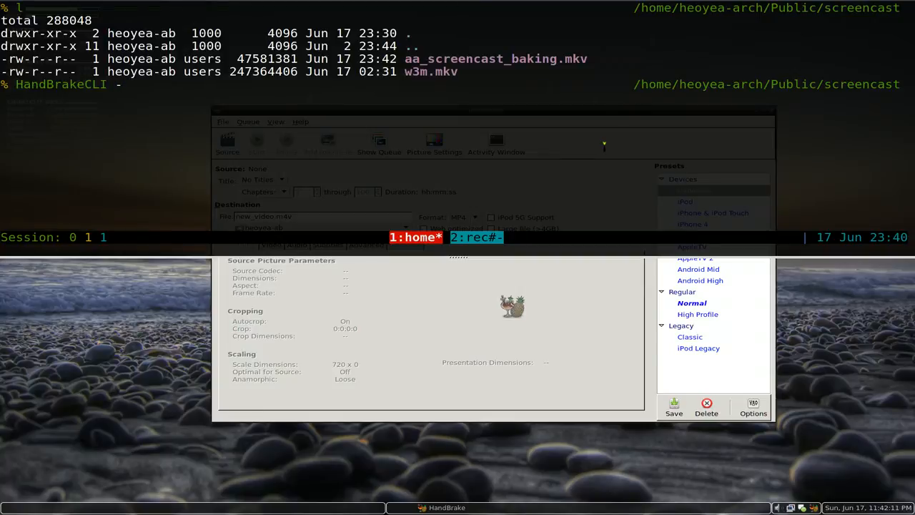
pyautogui.write('i')
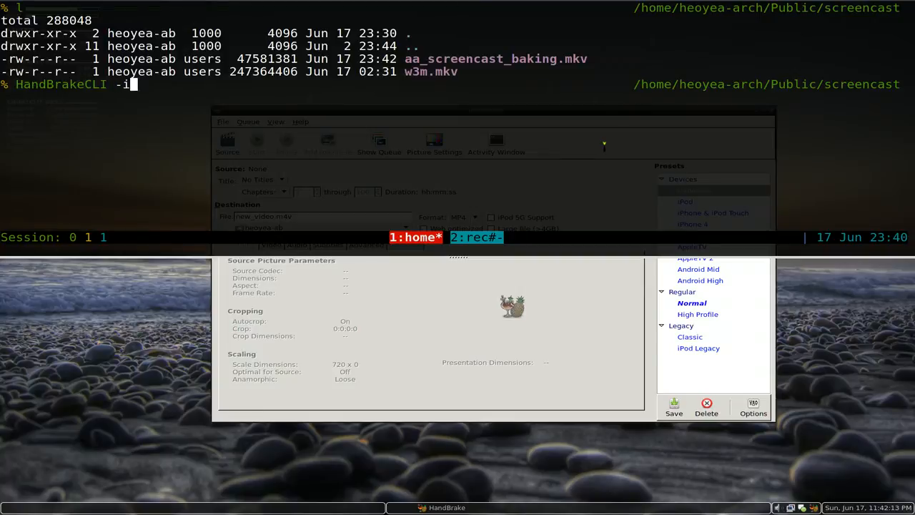
pyautogui.write('w3m.mkv')
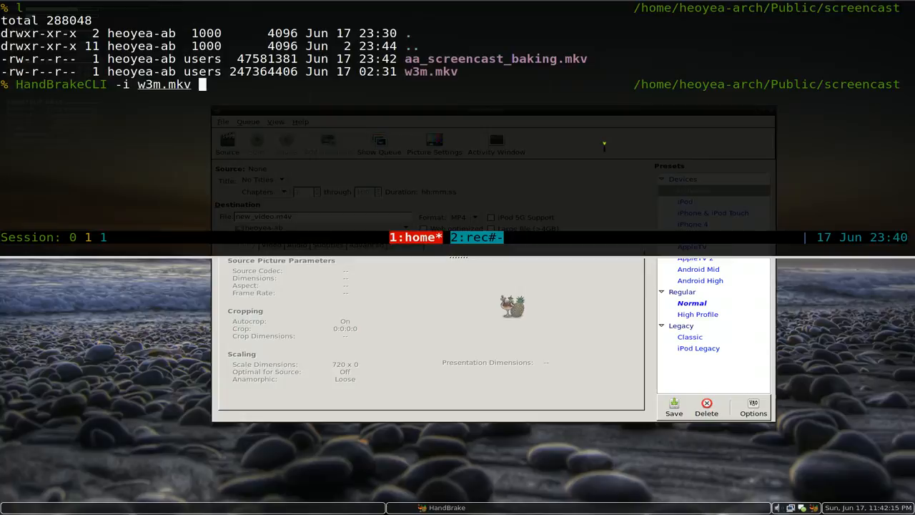
pyautogui.write('-')
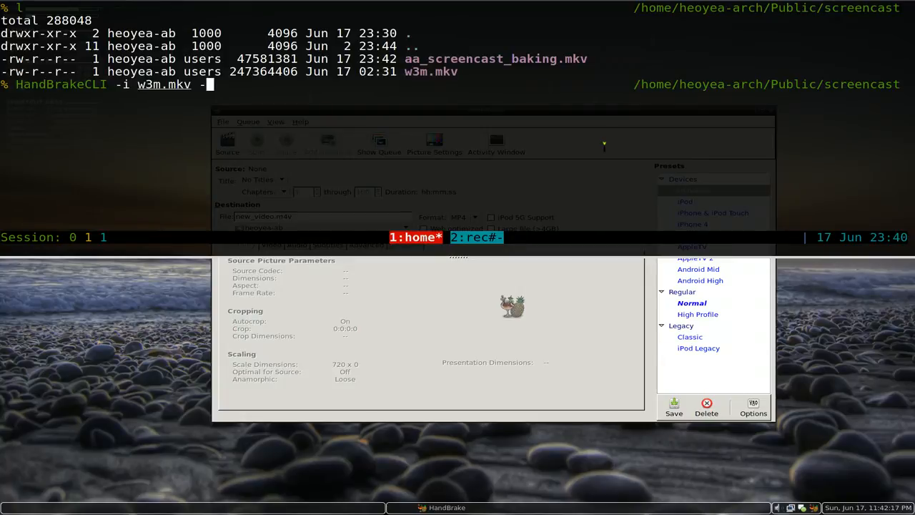
pyautogui.write('o')
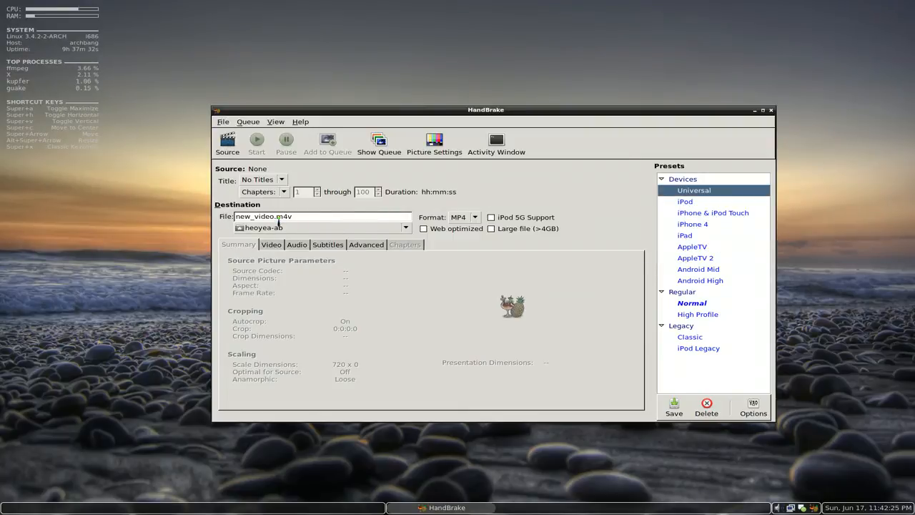
# - Complete the command with output w3m.m4v and --preset="iPod"
pyautogui.doubleClick(278, 216)
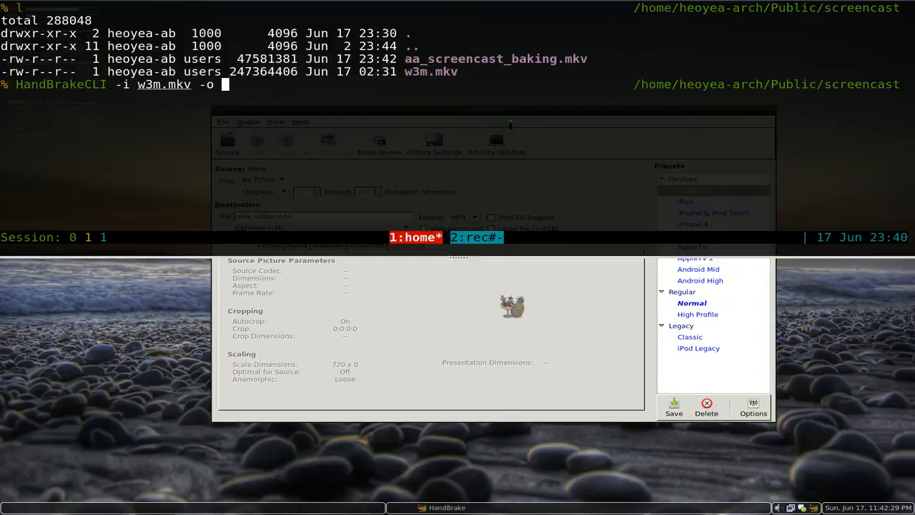
pyautogui.write('w')
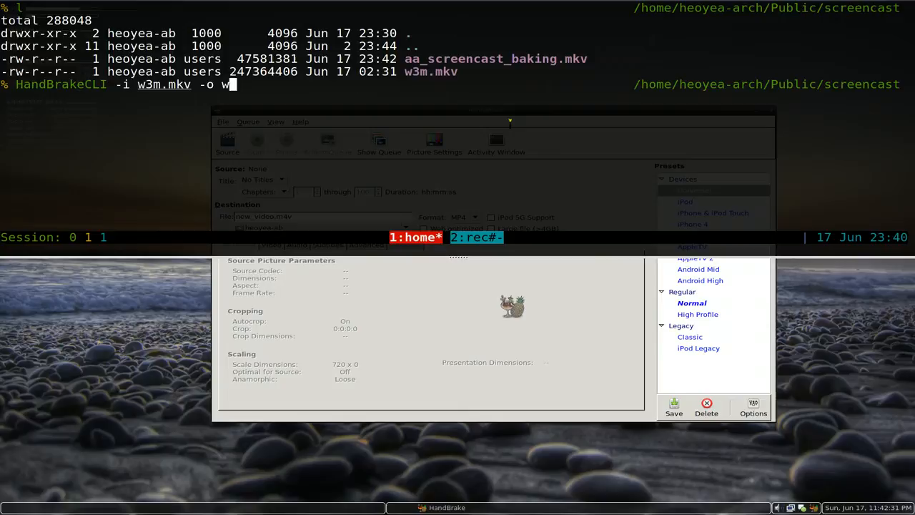
pyautogui.write('3m.m')
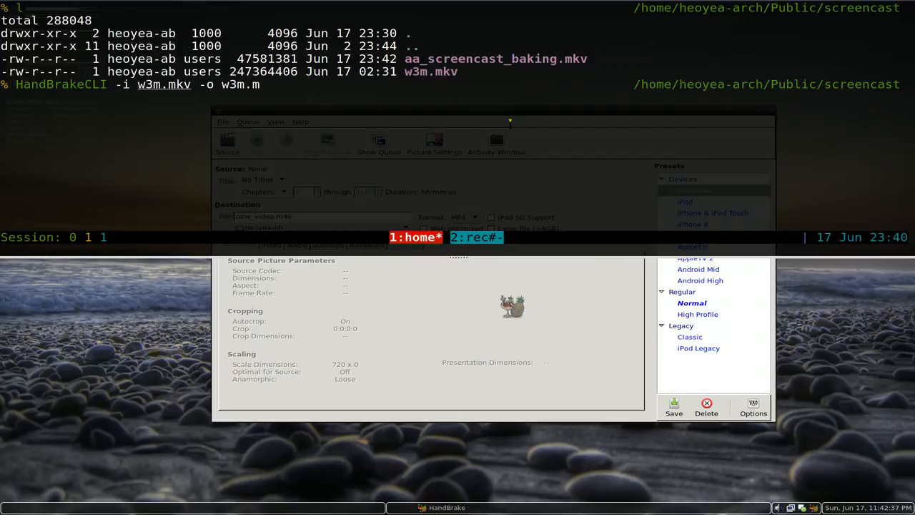
pyautogui.write('4v')
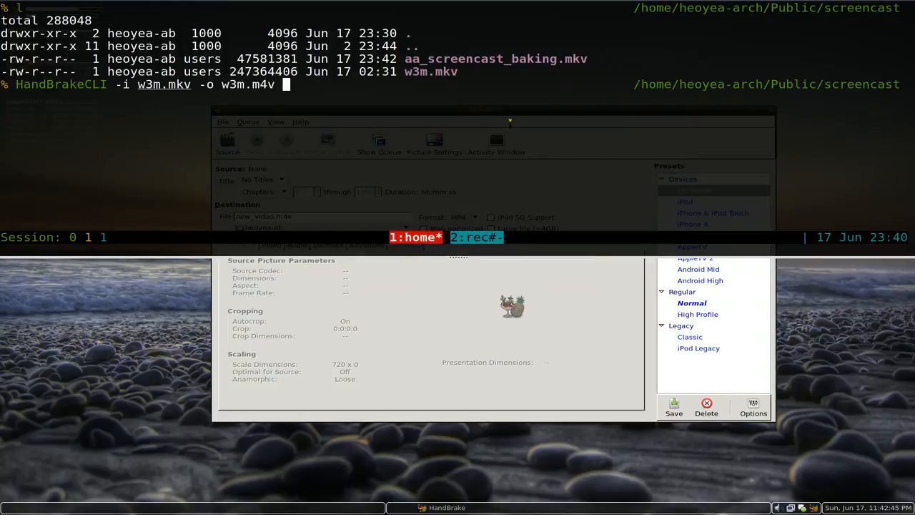
pyautogui.write('--')
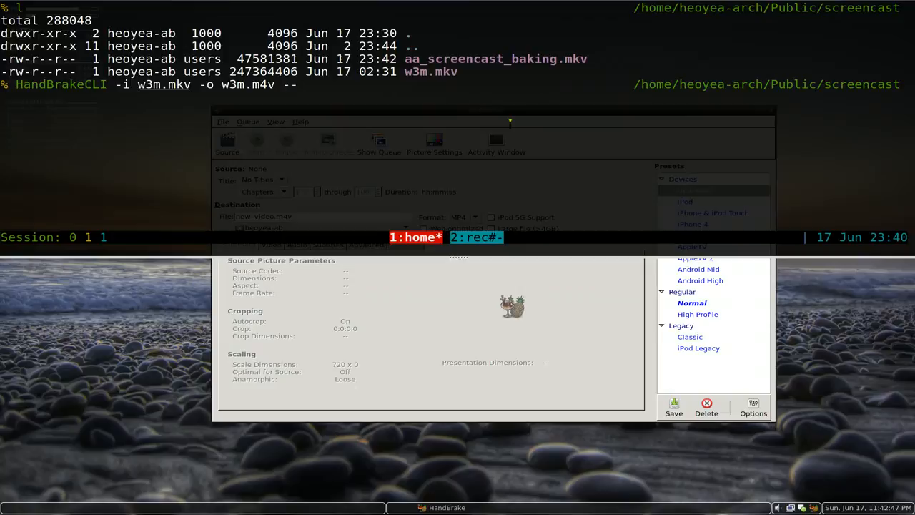
pyautogui.write('preset')
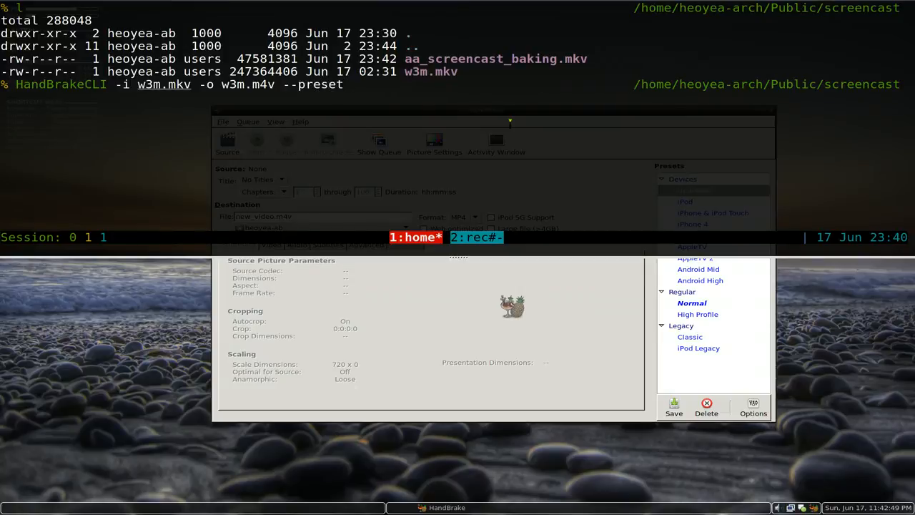
pyautogui.write('"')
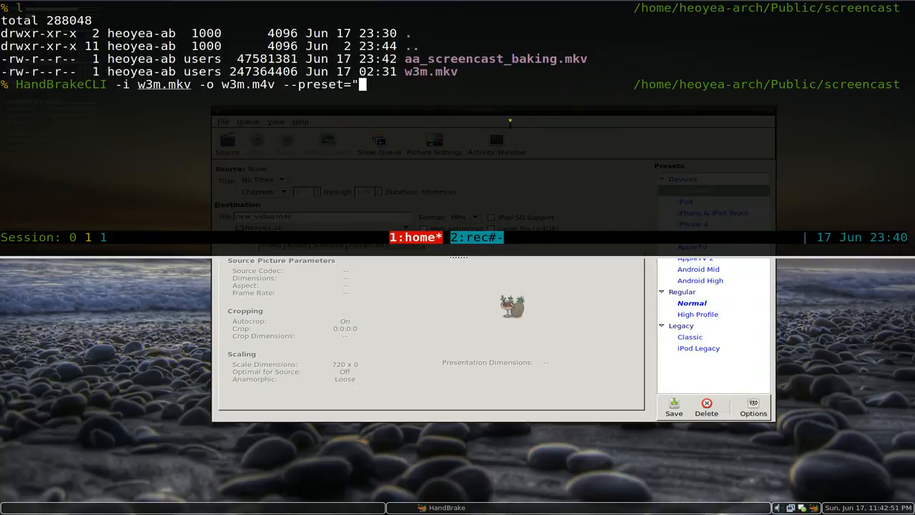
pyautogui.write('iPOd')
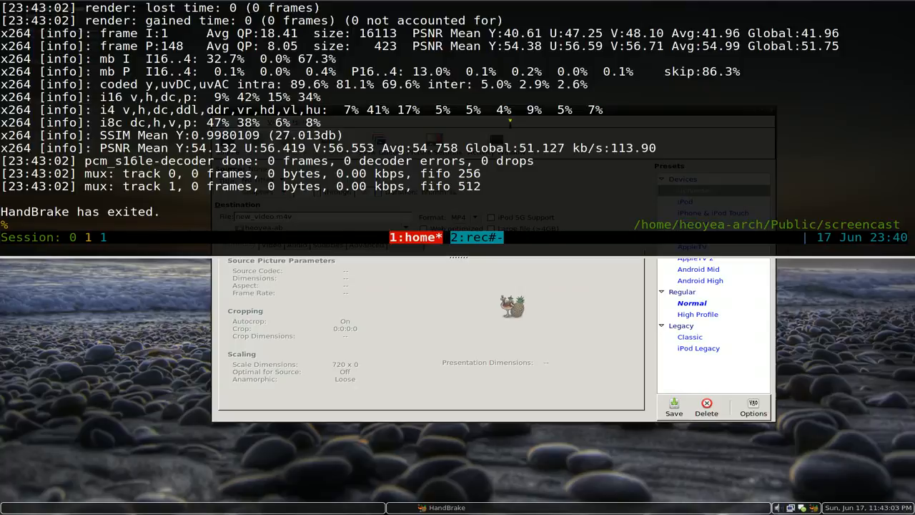
# - List the folder to see w3m.m4v, then recall the iPod HandBrakeCLI command
pyautogui.write('l')
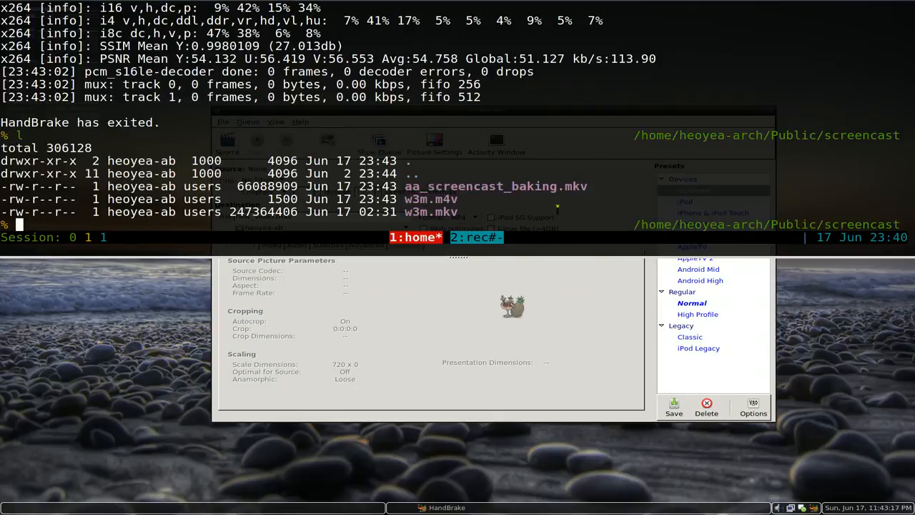
pyautogui.write('HandBrakeCLI -i w3m.mkv -o w3m.m4v --preset="iPod"')
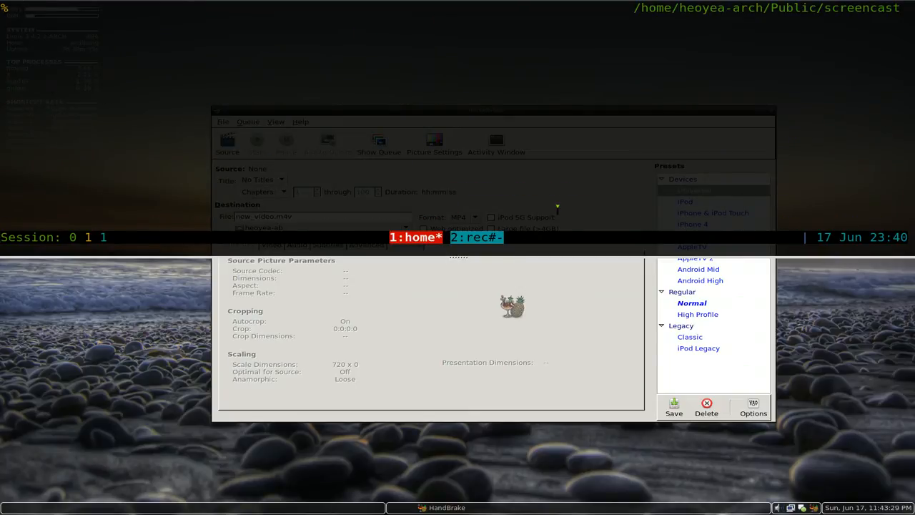
# - Type 'functions ipod' and complete the shortcut function's name
pyautogui.write('functions')
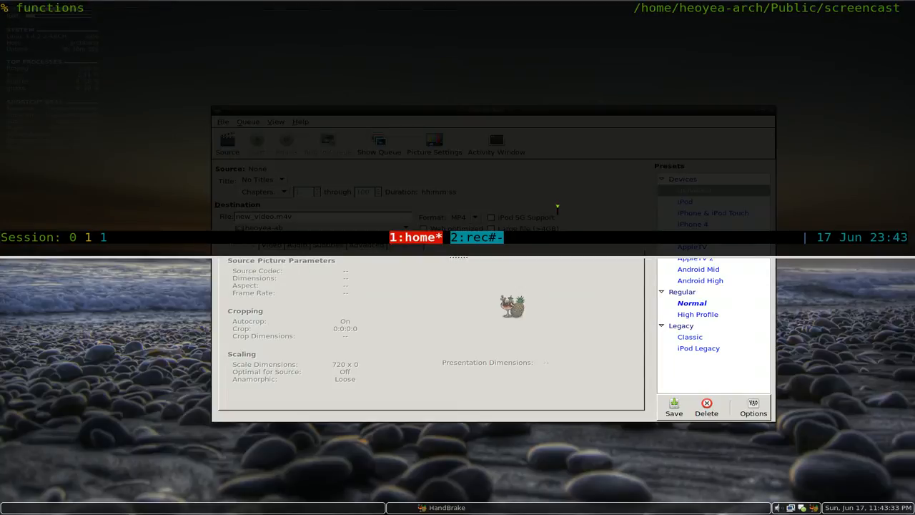
pyautogui.write('ipod')
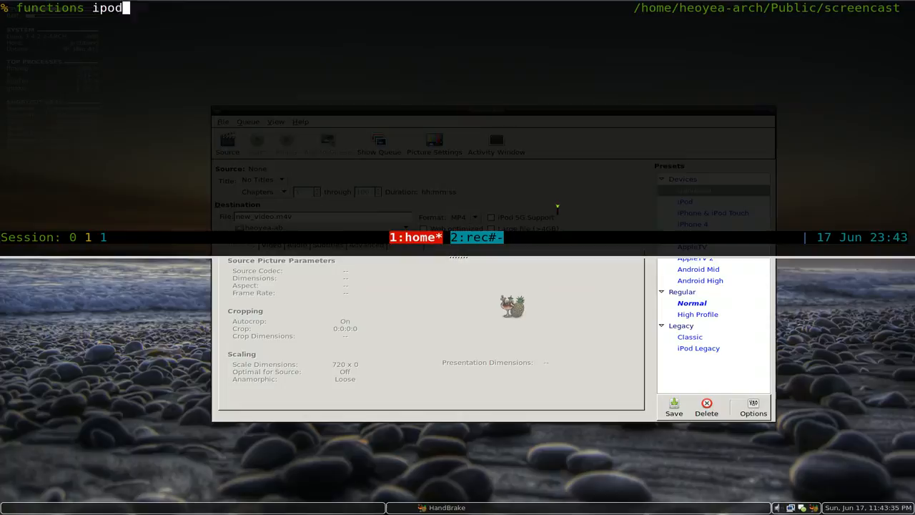
pyautogui.press('Return')
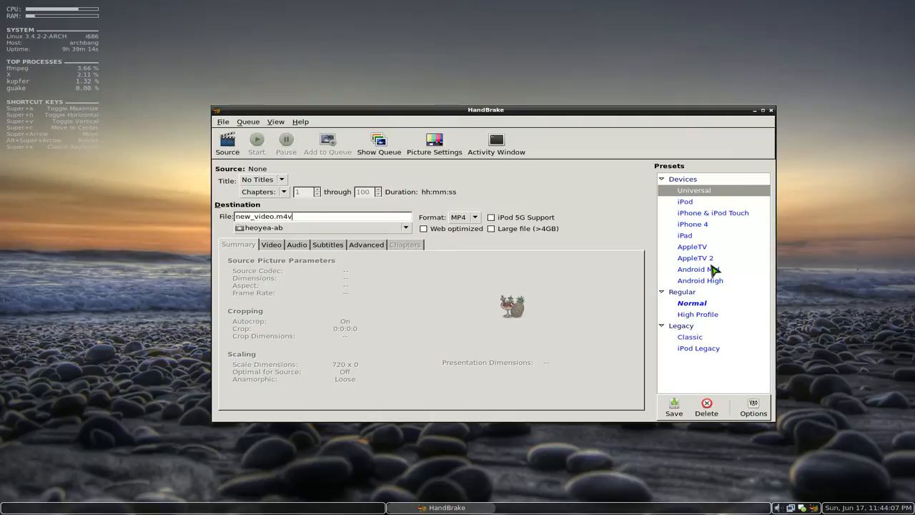
# - Try Android High, then apply the iPhone & iPod Touch preset
pyautogui.click(699, 279)
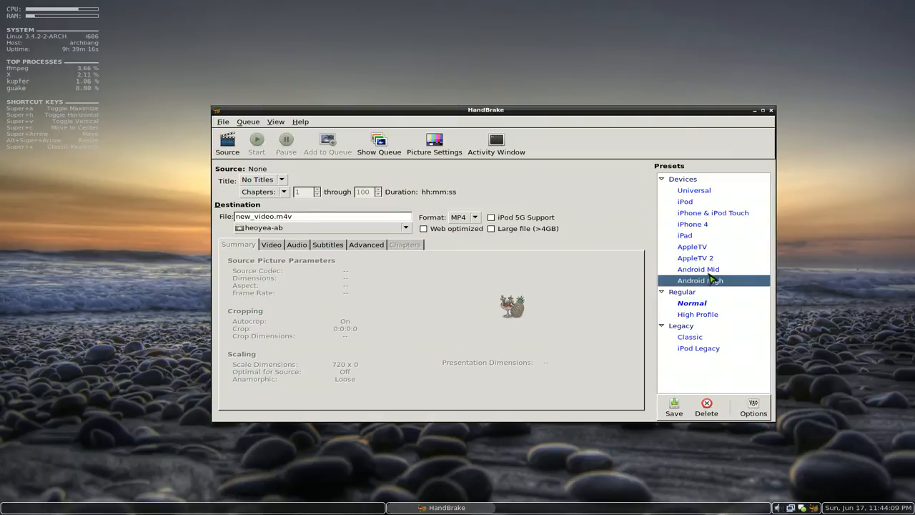
pyautogui.click(713, 212)
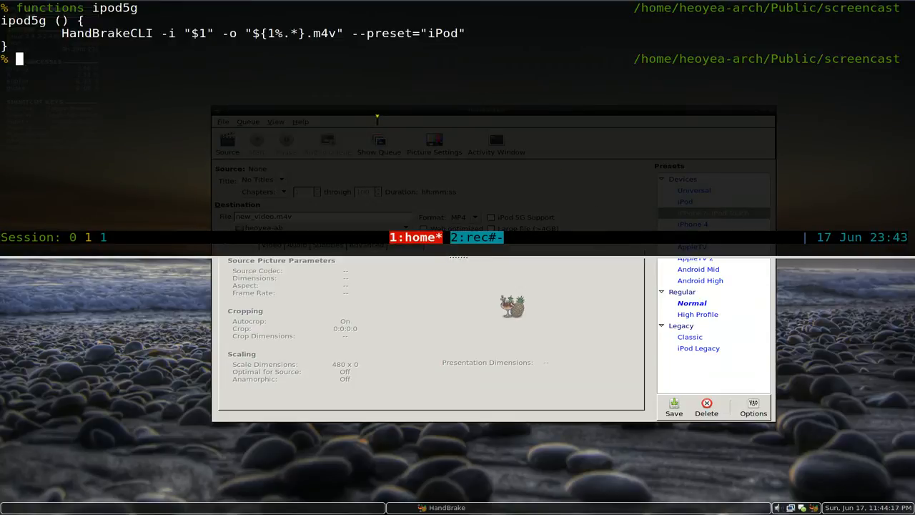
# - List the folder, trash the old w3m output, and start typing 'ipod5g w3m'
pyautogui.write('l')
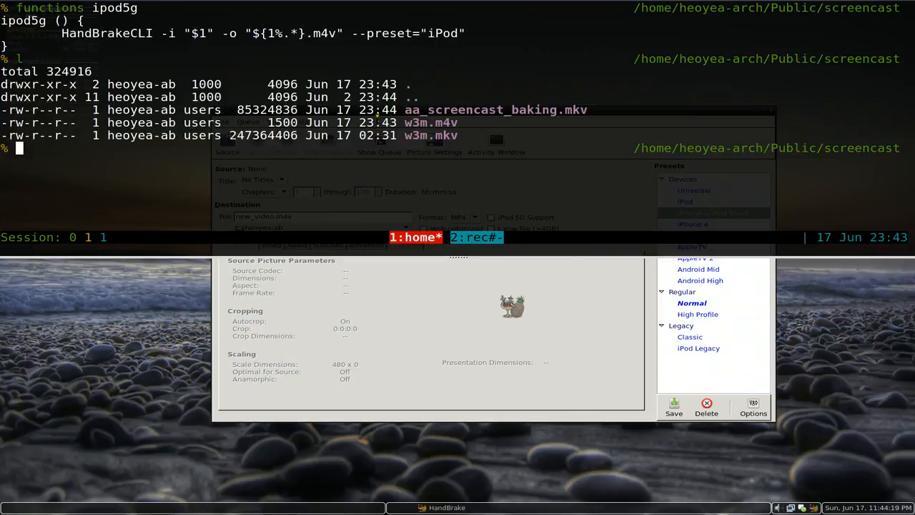
pyautogui.write('trash w')
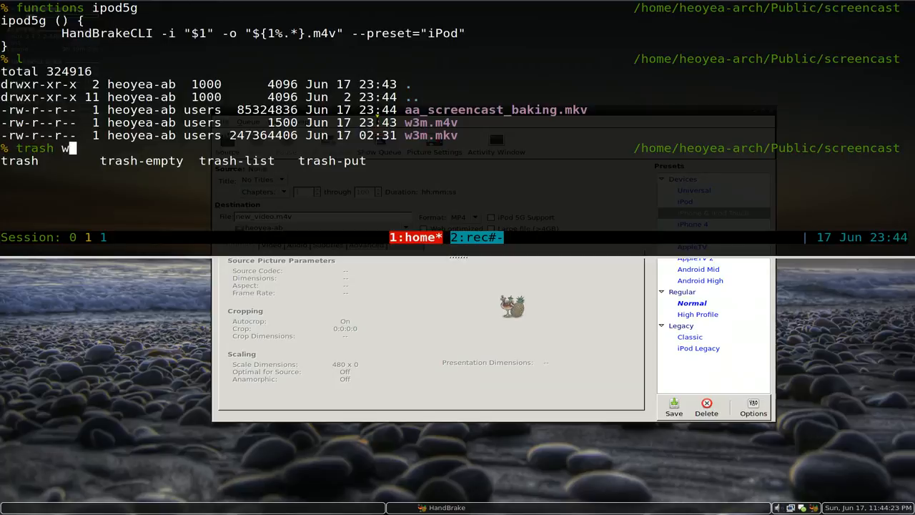
pyautogui.write('3m.m')
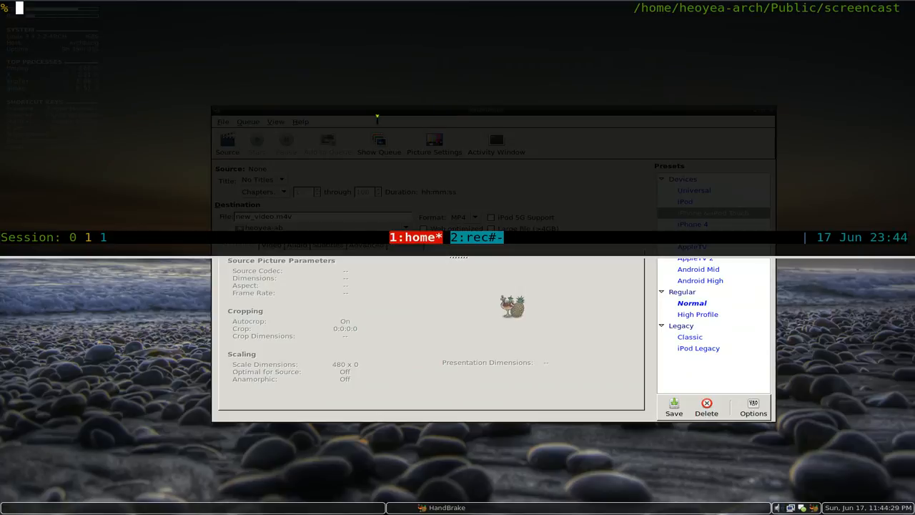
pyautogui.write('ipod')
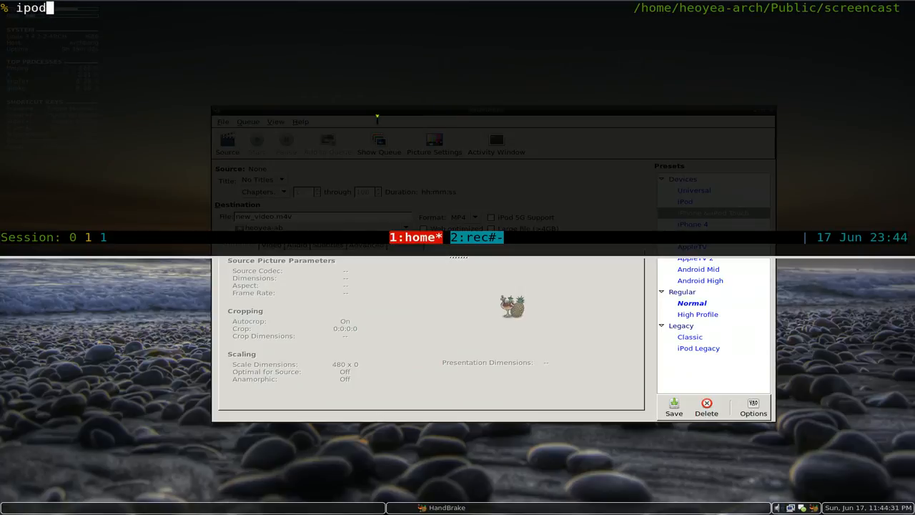
pyautogui.write('5g w')
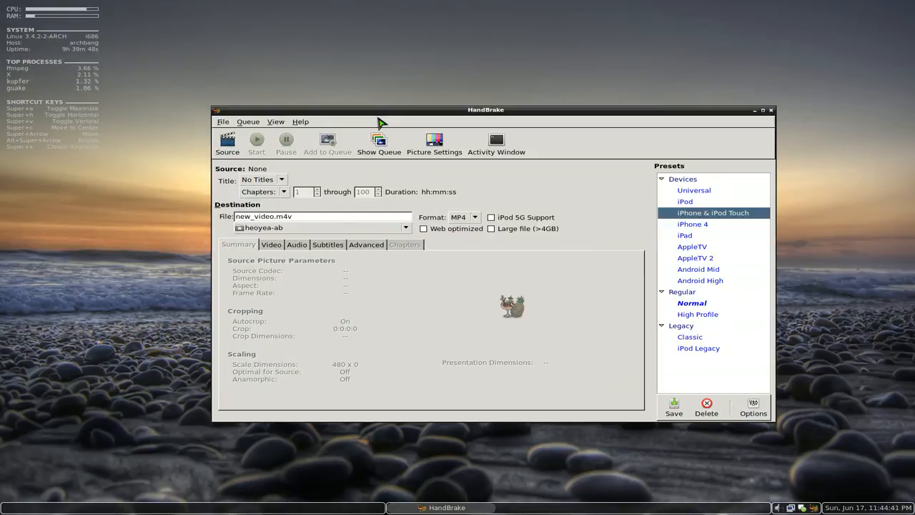
# - Open and cancel the source chooser without a video, then quit HandBrake
pyautogui.click(227, 143)
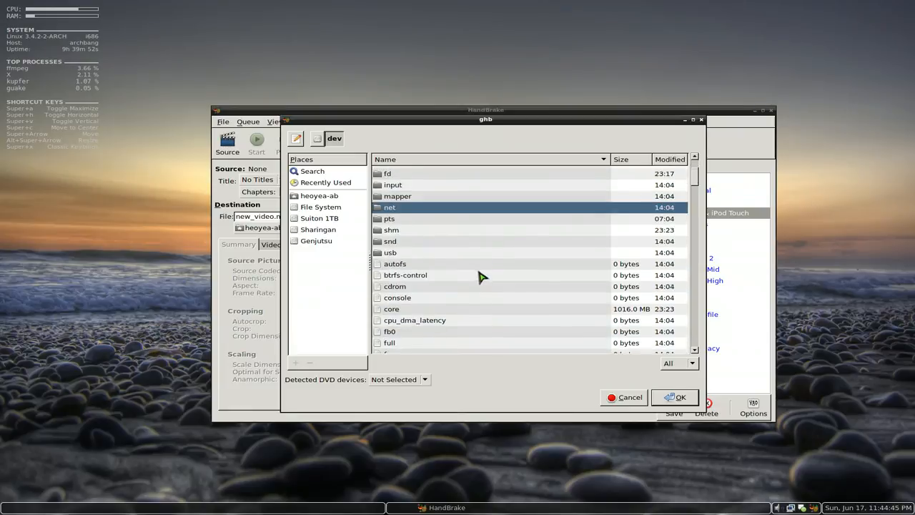
pyautogui.scroll(-3)
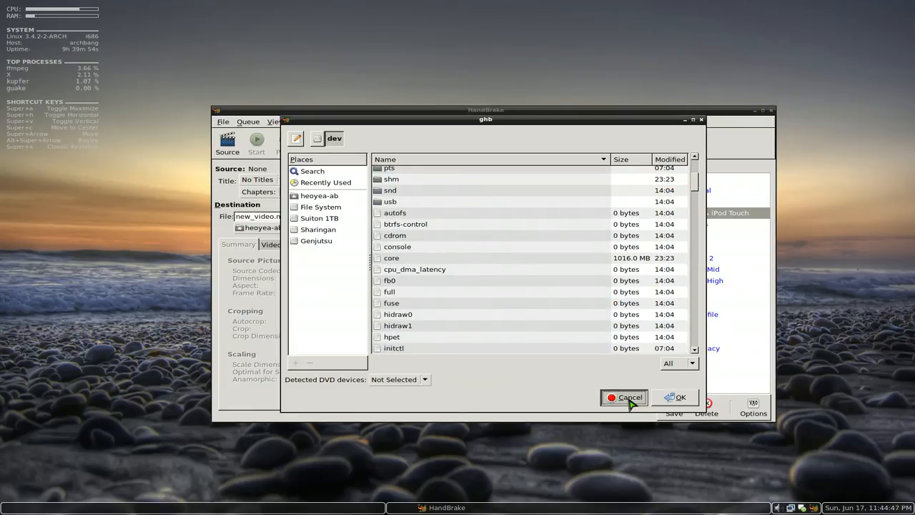
pyautogui.click(623, 397)
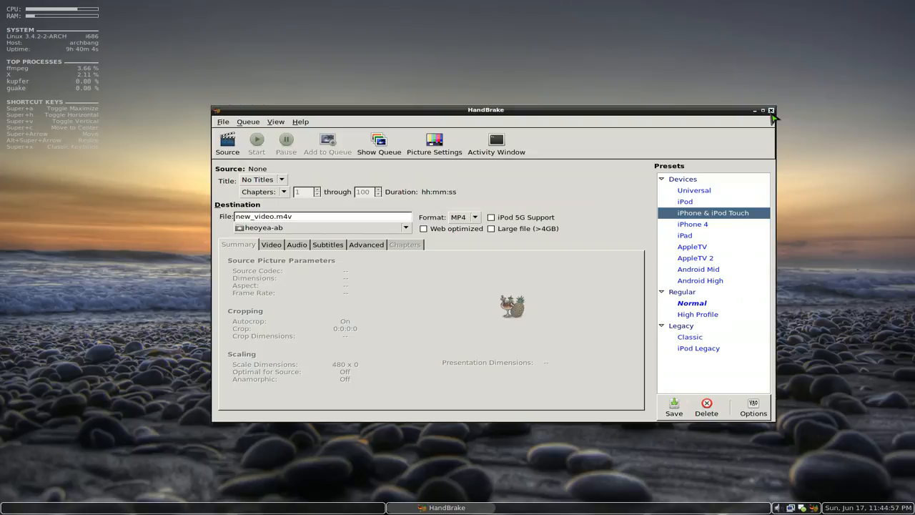
pyautogui.click(771, 110)
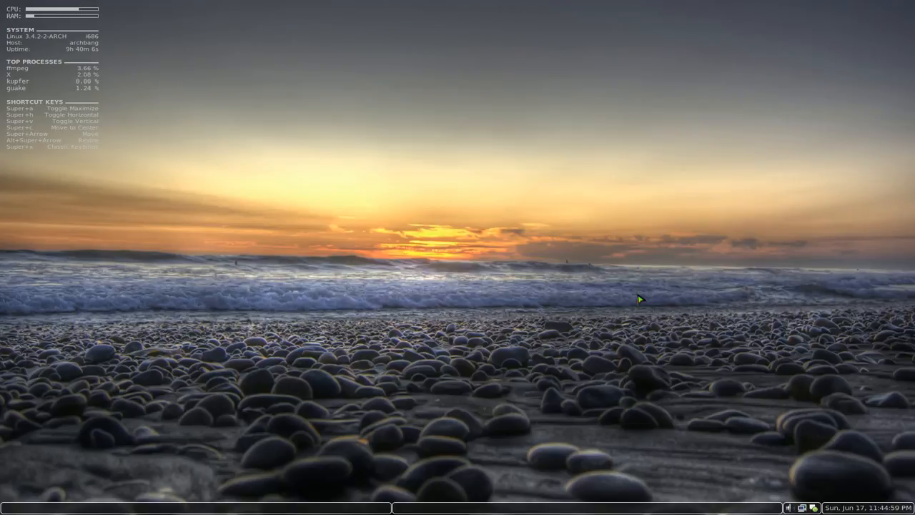